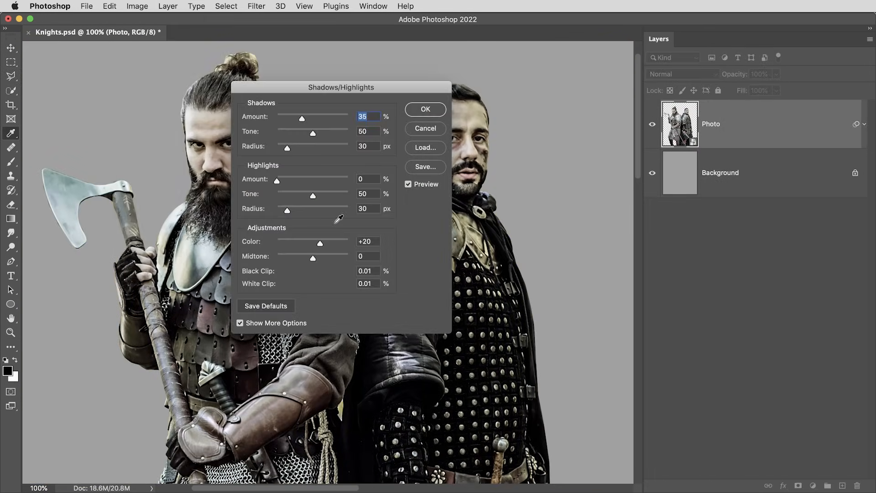
- Raise the Shadows/Highlights shadow amount to about 35% to brighten the knights photo
left_click_drag(302, 118, 349, 118)
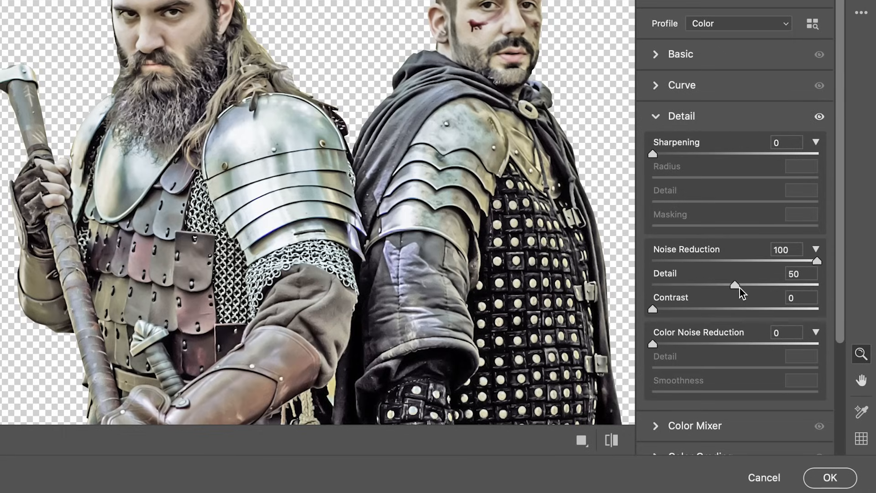
- Zero the Camera Raw noise reduction, then apply Oil Paint (Stylization 10, Cleanliness 3, Scale 0.1)
left_click(827, 477)
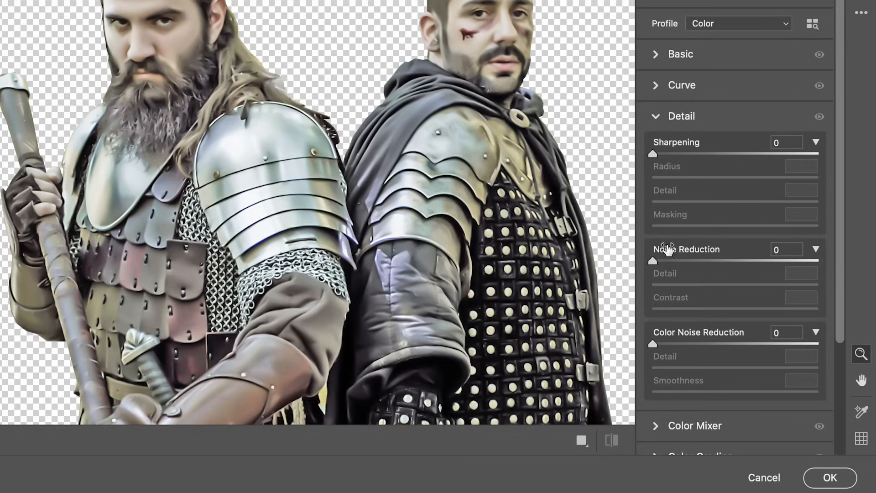
left_click_drag(652, 261, 816, 261)
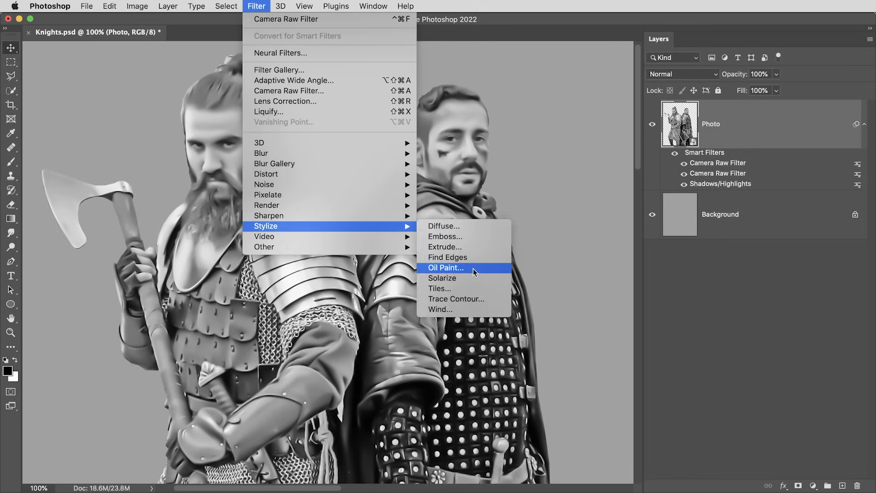
left_click(446, 267)
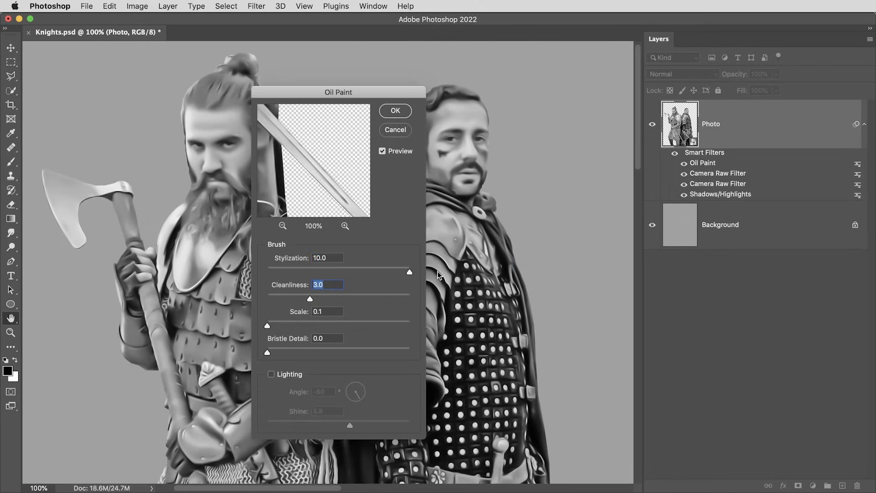
left_click_drag(310, 298, 410, 299)
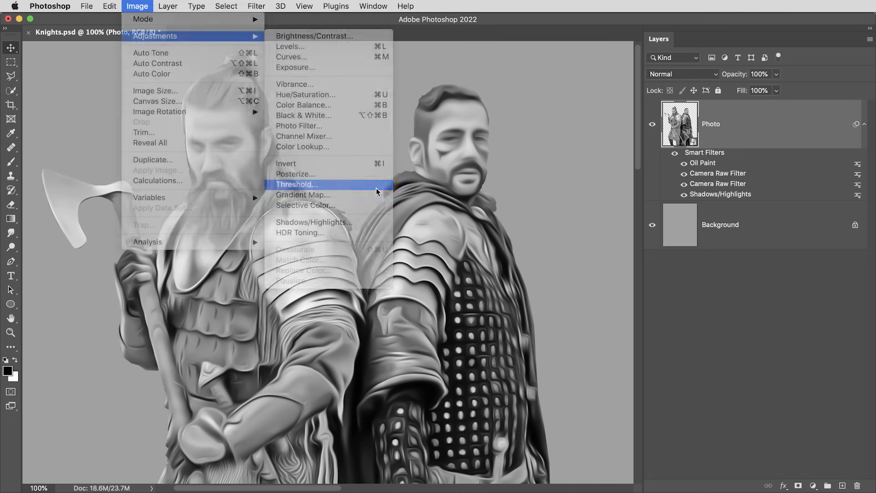
- Apply a Threshold to the painted knights and edit the Grey copy's threshold level
left_click(296, 185)
type("Black")
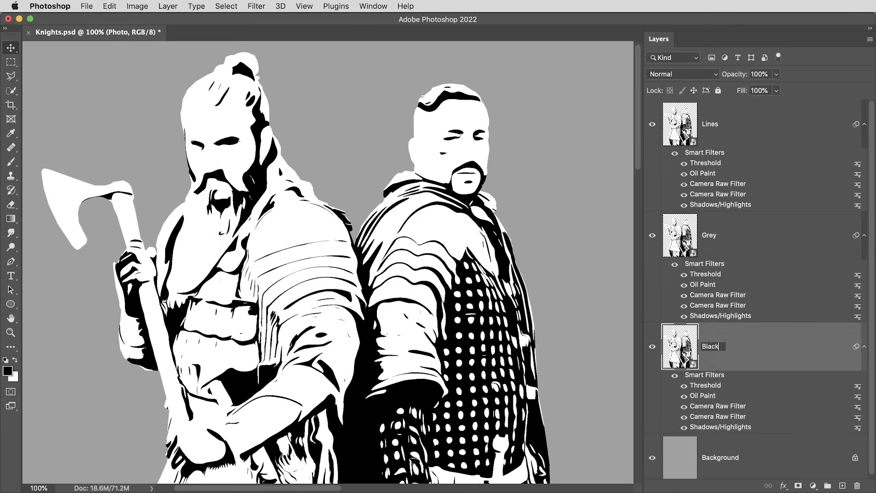
left_click(709, 235)
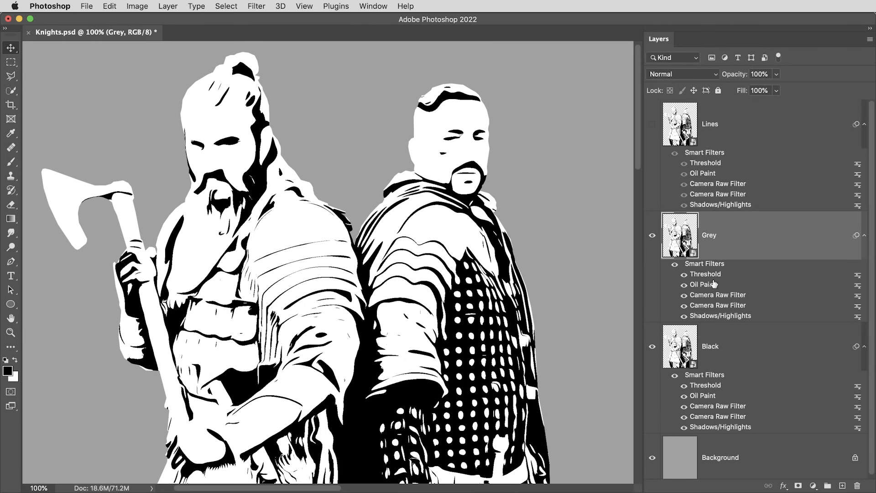
double_click(705, 273)
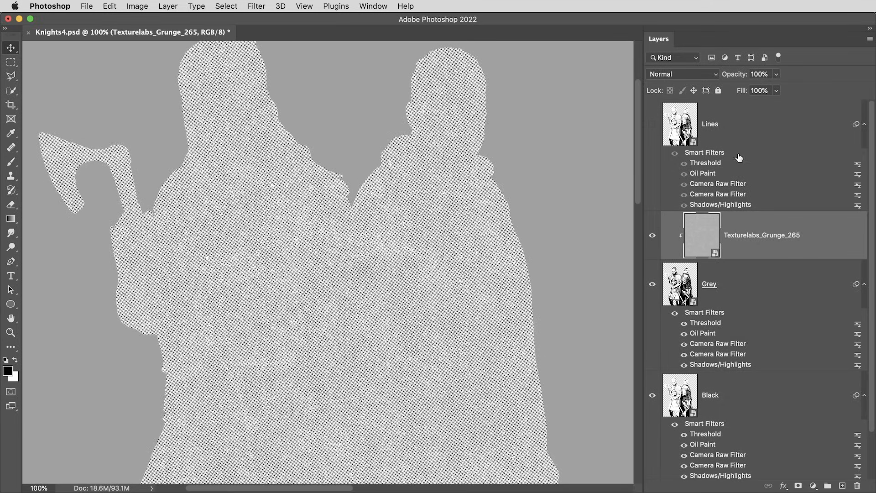
- Blend the grunge texture into Grey with Screen mode and make the Lines copy visible again
left_click(682, 74)
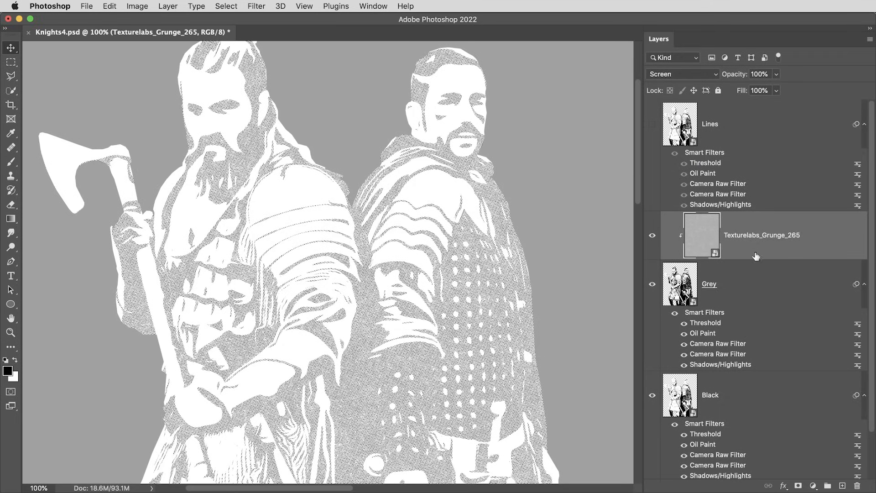
left_click(709, 283)
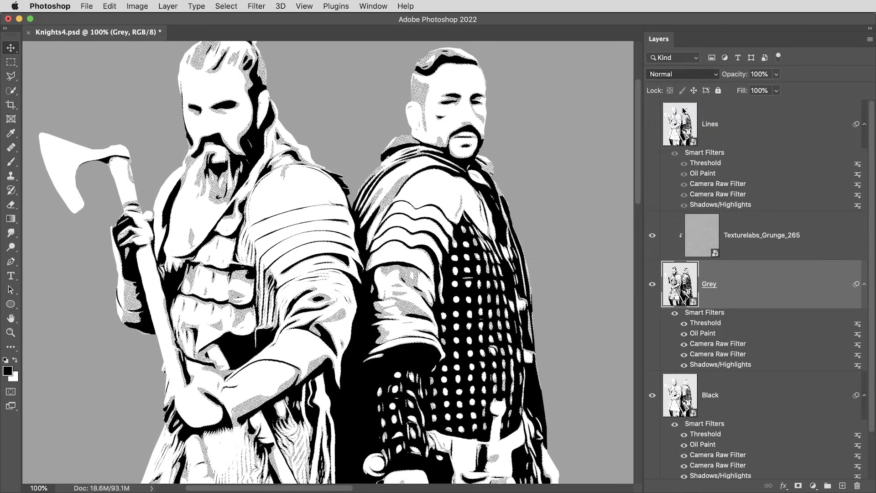
left_click(682, 74)
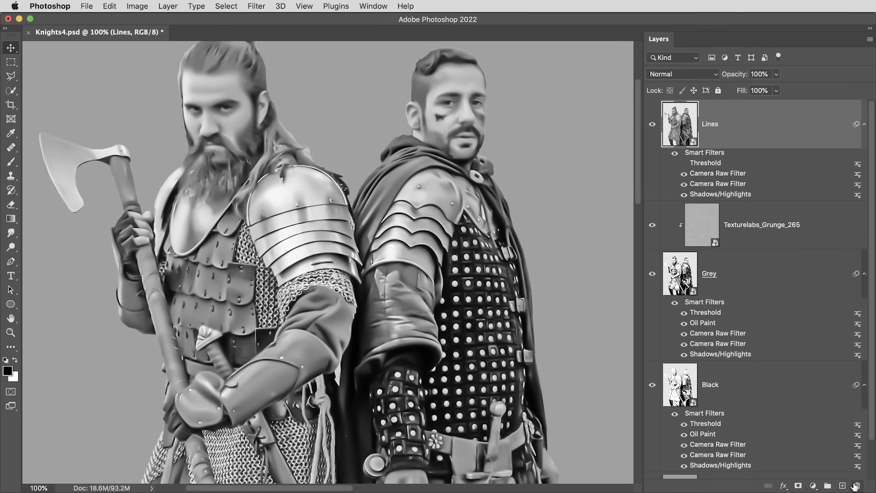
- Give Lines a radius-2 High Pass, readjust its Threshold level, and set it to Multiply
left_click(256, 6)
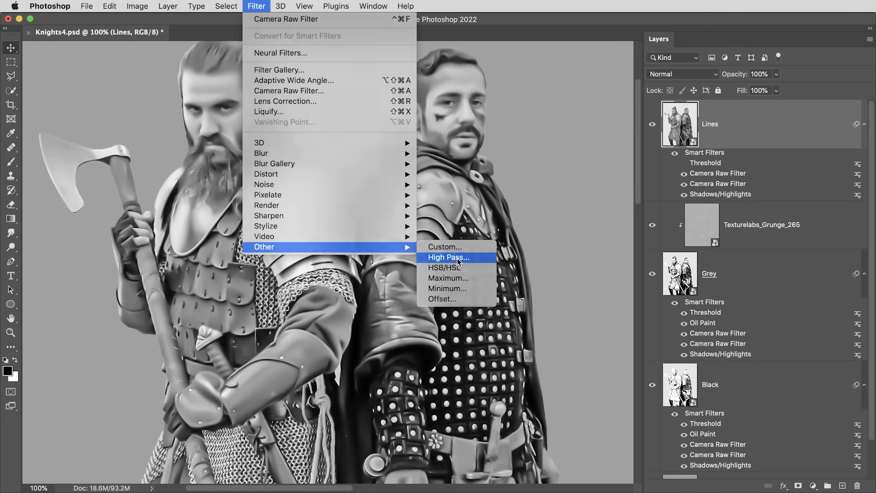
left_click(448, 257)
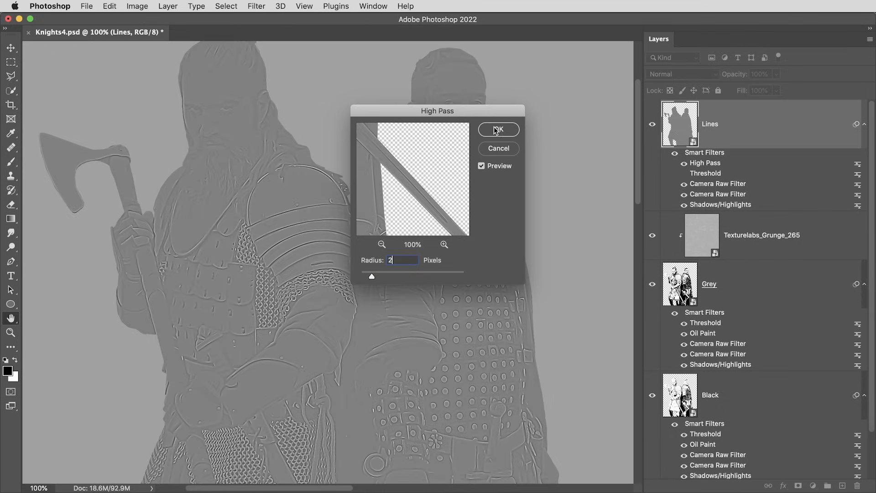
left_click(499, 129)
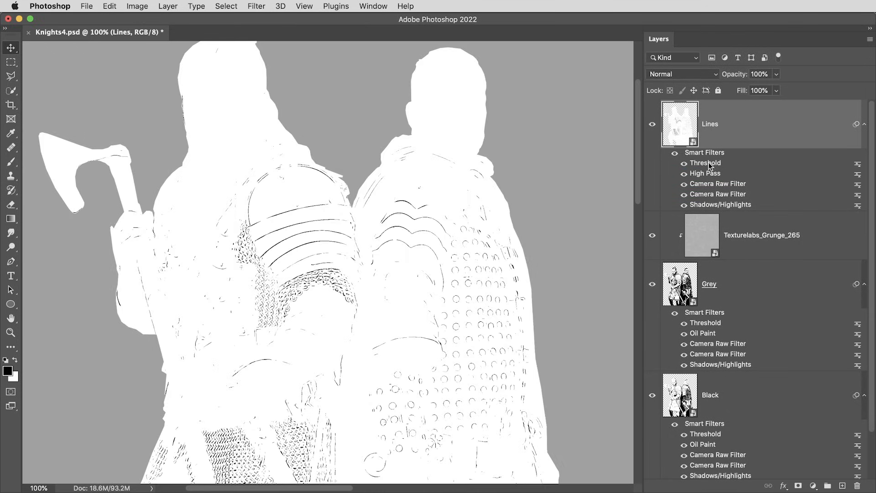
double_click(704, 163)
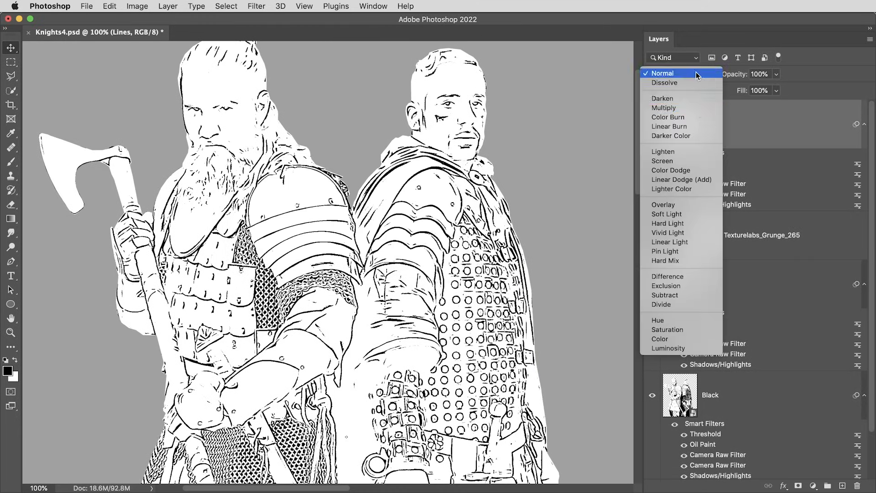
left_click(663, 108)
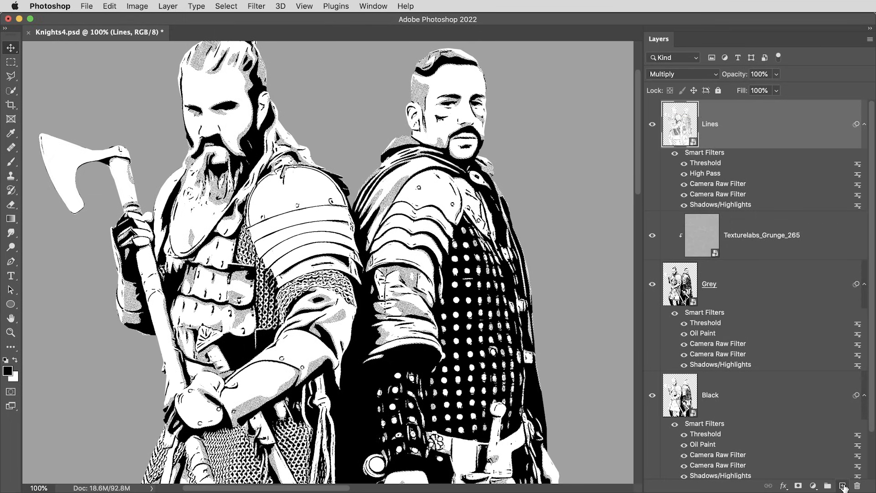
left_click(840, 486)
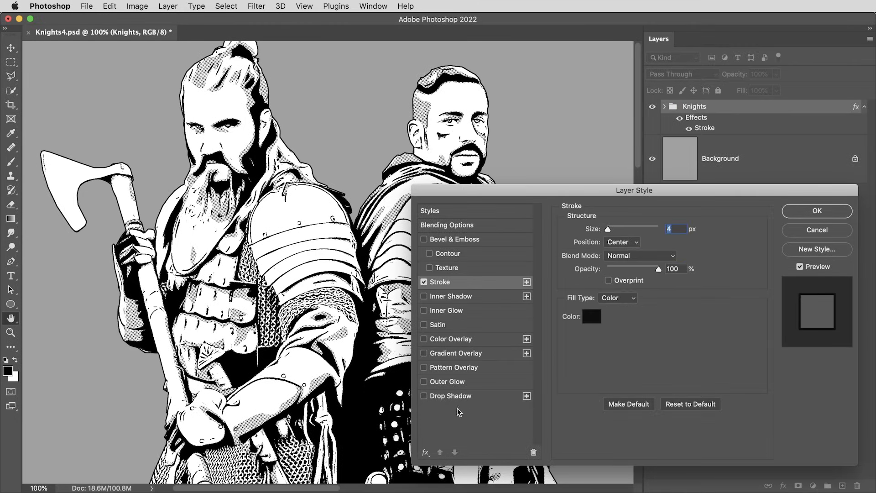
- Add a Drop Shadow to the Knights group's layer style alongside its black stroke
left_click(424, 396)
type("Color")
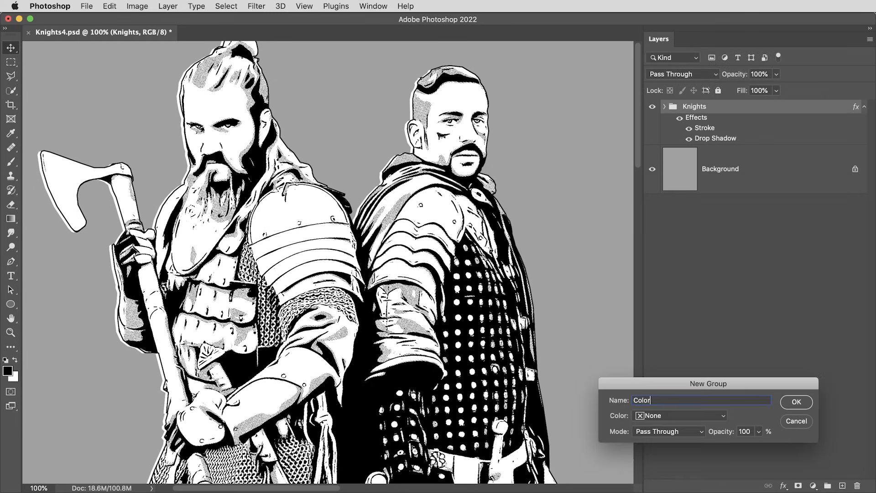
- Create the Color group and add a red #f31111 solid color fill layer inside it
left_click(796, 402)
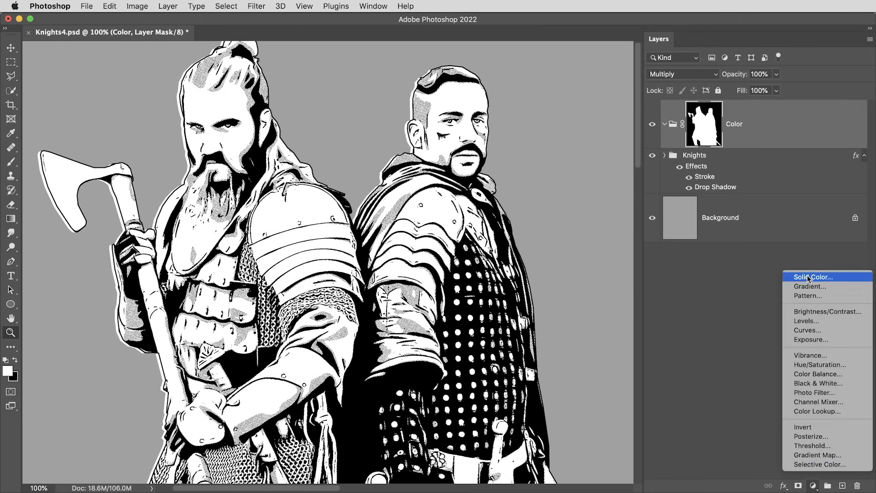
left_click(814, 276)
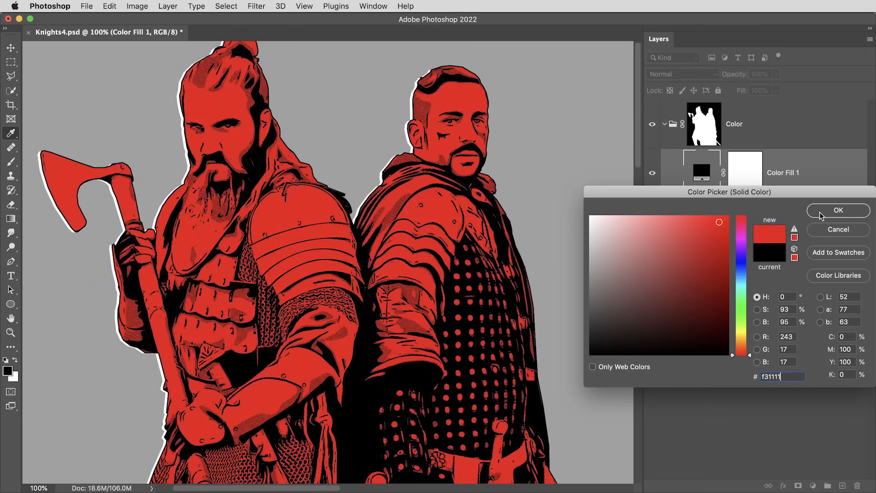
left_click(838, 210)
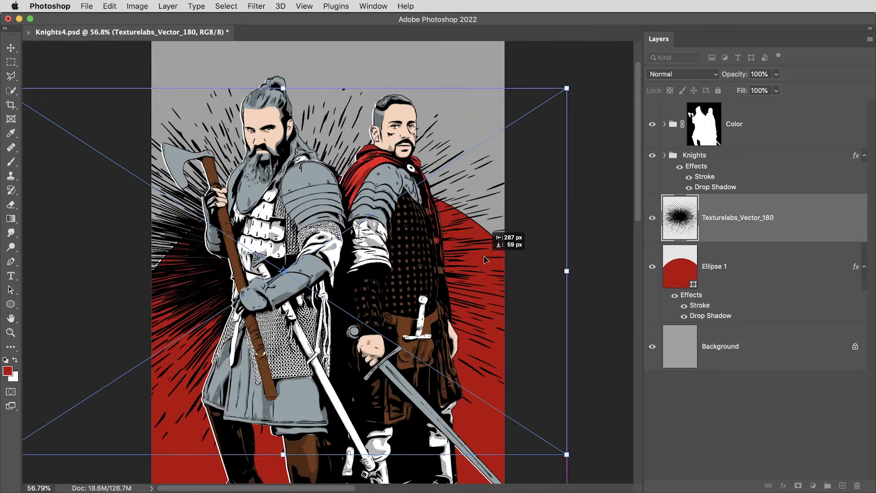
- Commit the resized burst texture, add a gradient sky fill, and give KNIGHTS a 6 px stroke
left_click(814, 485)
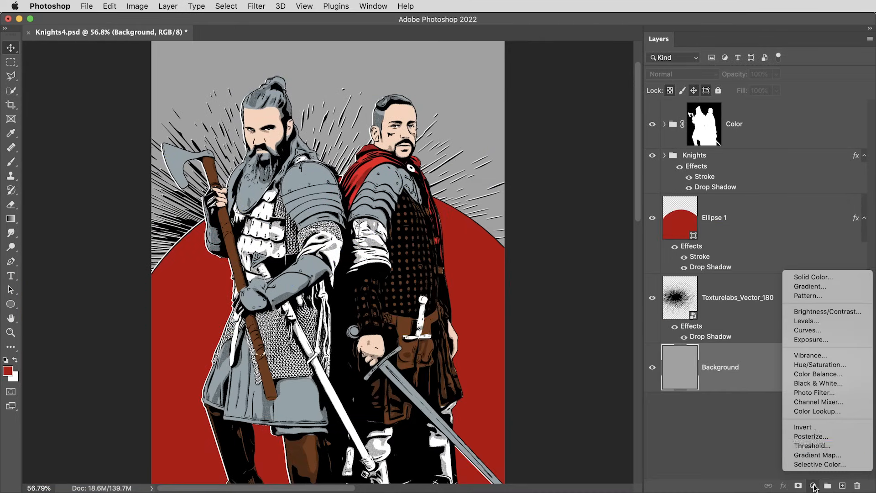
left_click(810, 286)
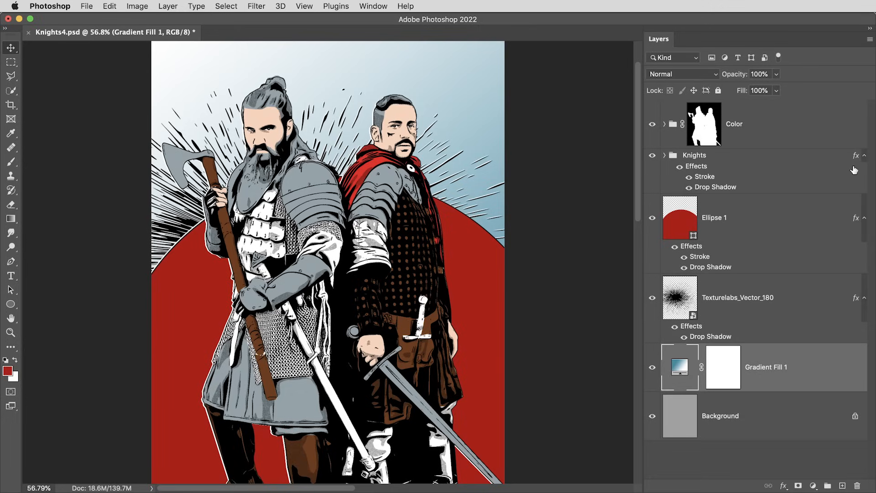
double_click(707, 176)
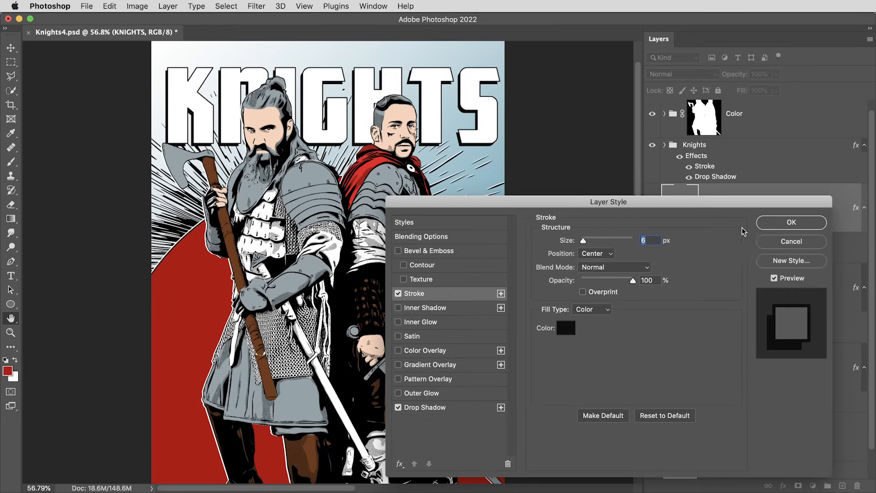